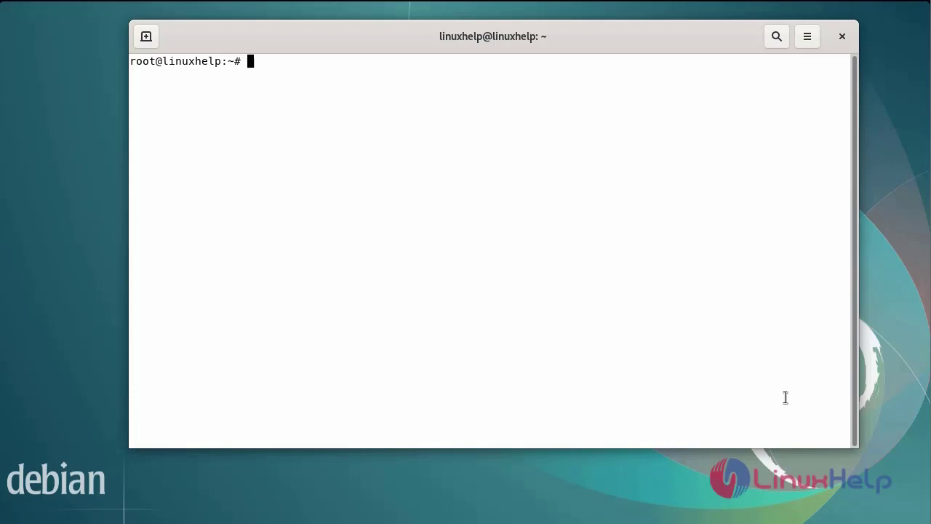
Run lsb_release -a to confirm the system is Debian GNU/Linux 11 (bullseye).
{"action": "type", "text": "ls"}
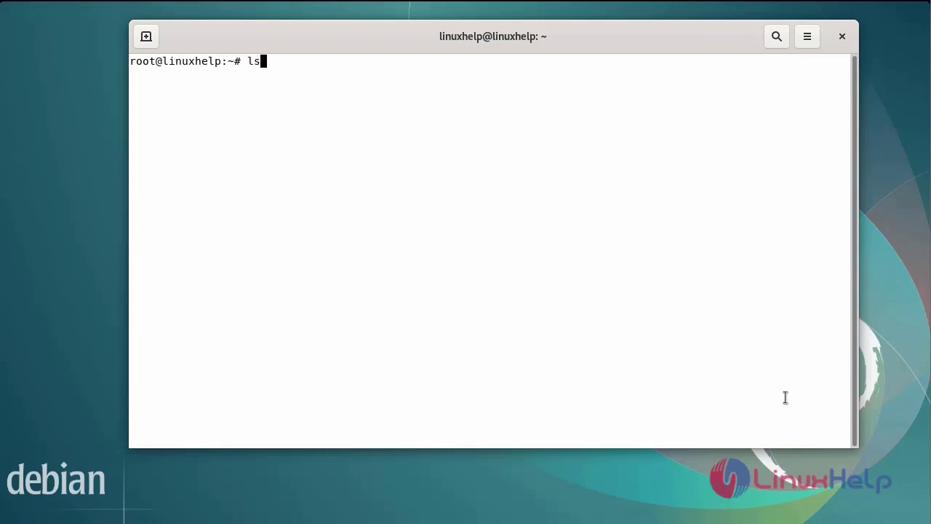
{"action": "type", "text": "b_re"}
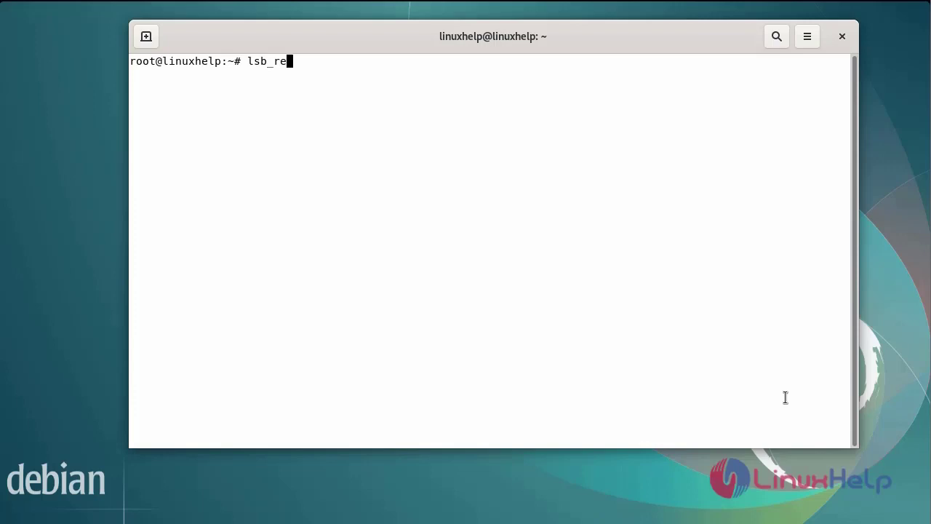
{"action": "type", "text": "lease -"}
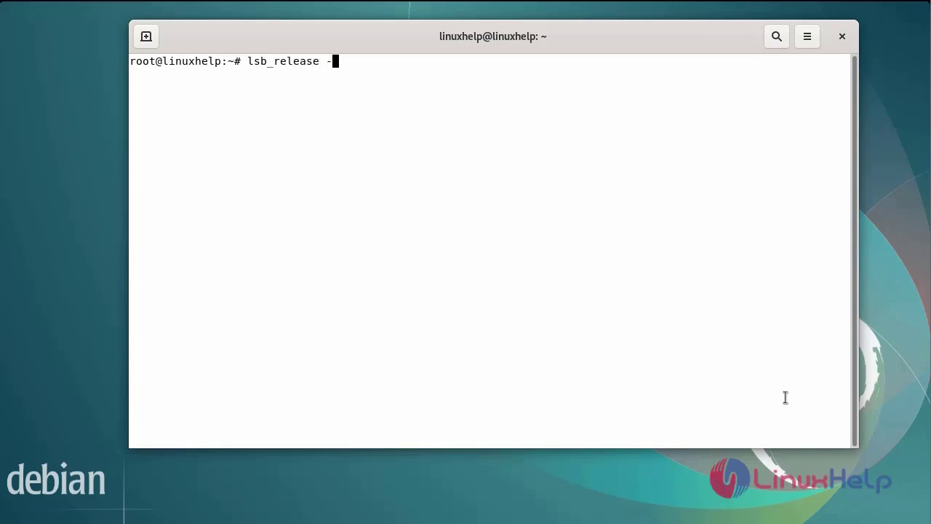
{"action": "key", "text": "Return"}
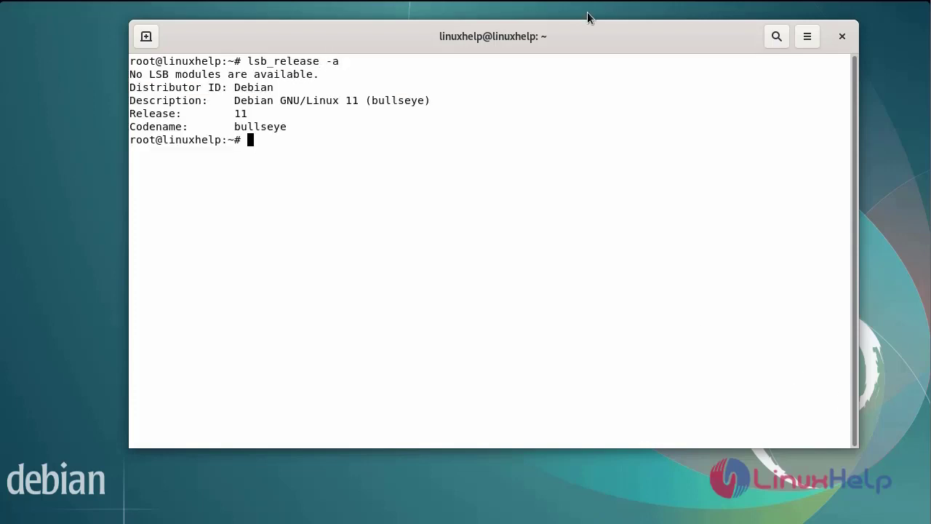
{"action": "key", "text": "Return"}
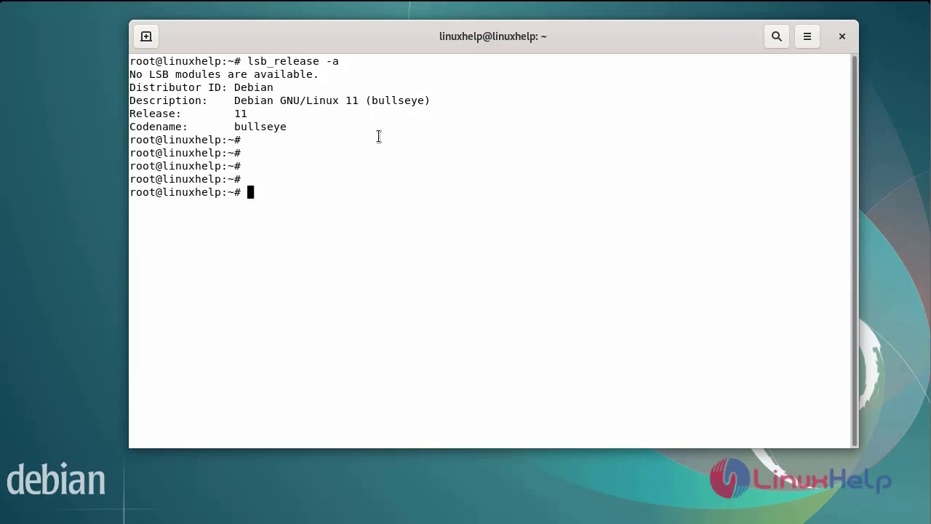
Run systemctl status apache2 to confirm the web server is active and running.
{"action": "type", "text": "sy"}
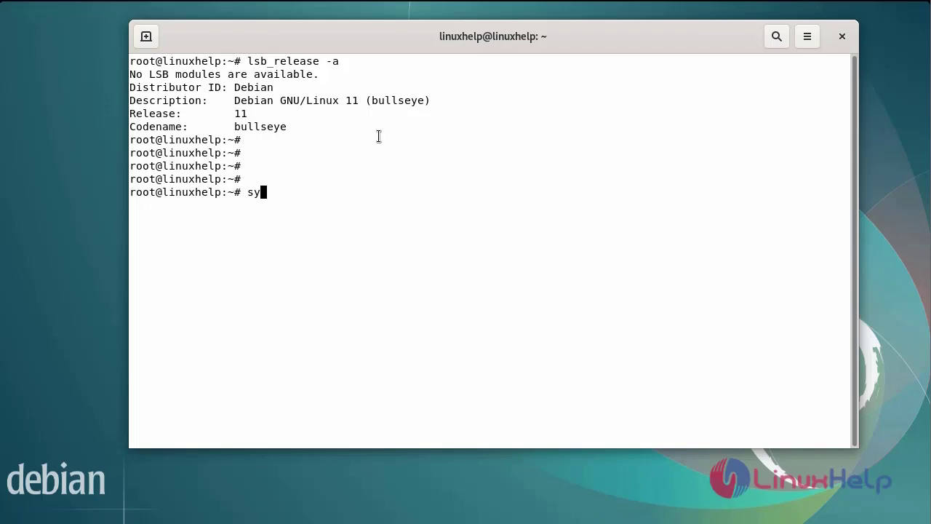
{"action": "type", "text": "stemctl"}
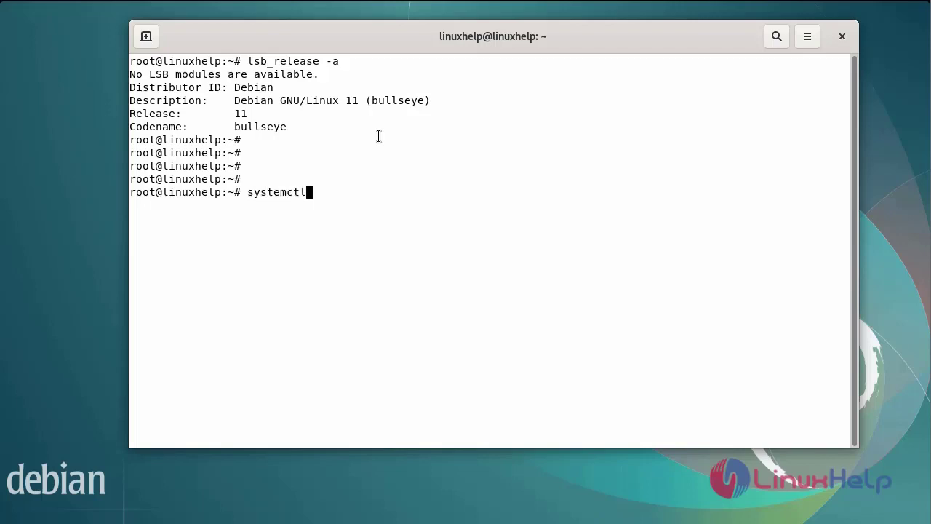
{"action": "type", "text": "status"}
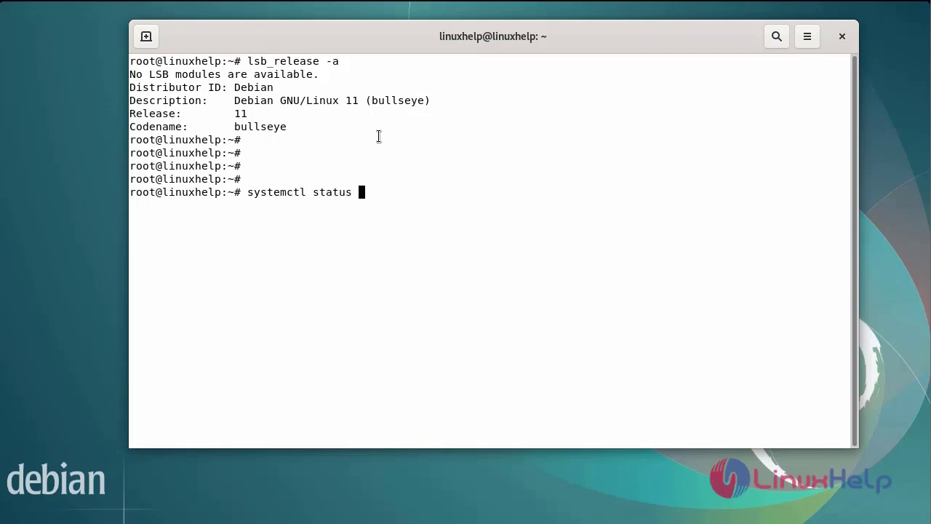
{"action": "type", "text": "apache2"}
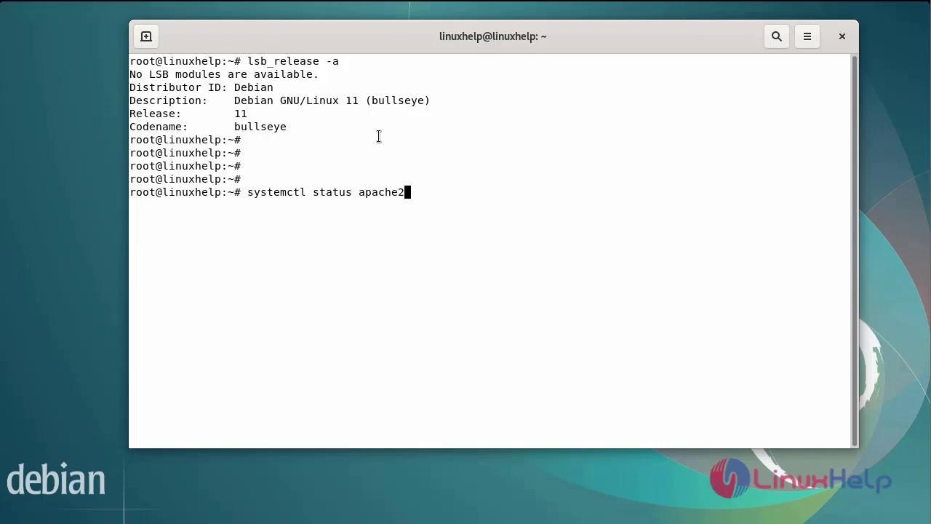
{"action": "key", "text": "Return"}
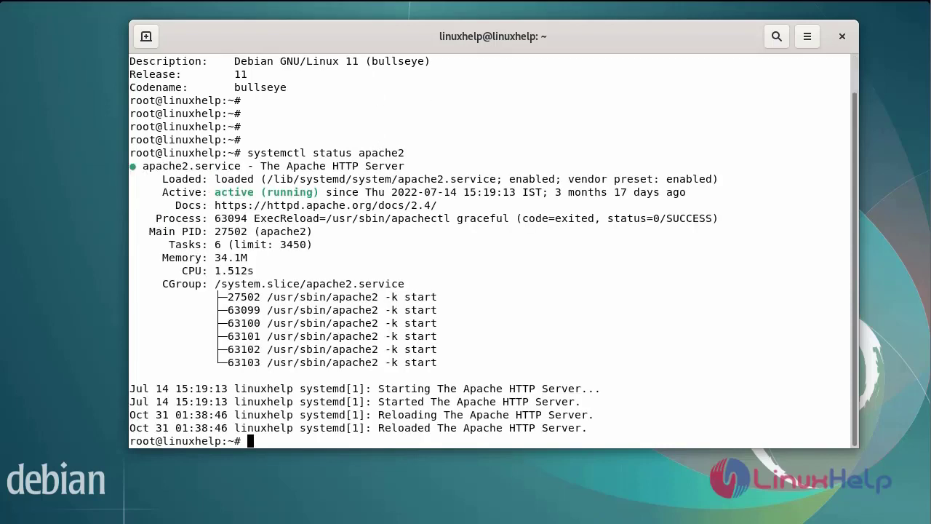
{"action": "mouse_move", "coordinate": [701, 328]}
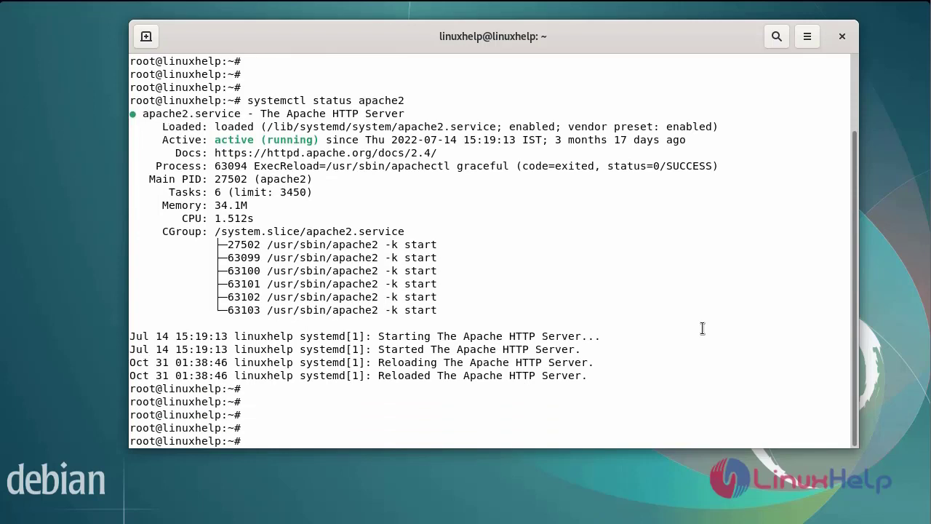
Download the CodeIgniter 3.1.13 zip with wget from codeload.github.com/bcit-ci/CodeIgniter/zip/3.1.13.
{"action": "type", "text": "wget"}
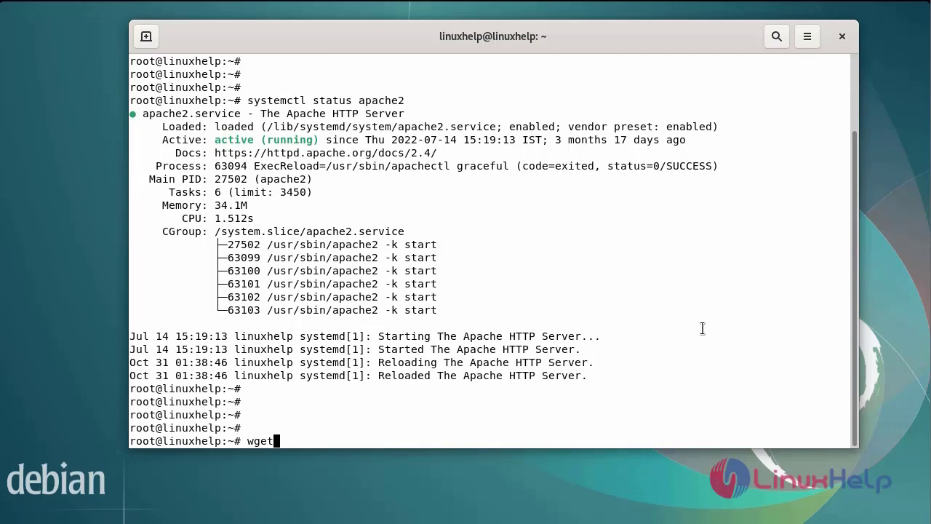
{"action": "type", "text": "htt"}
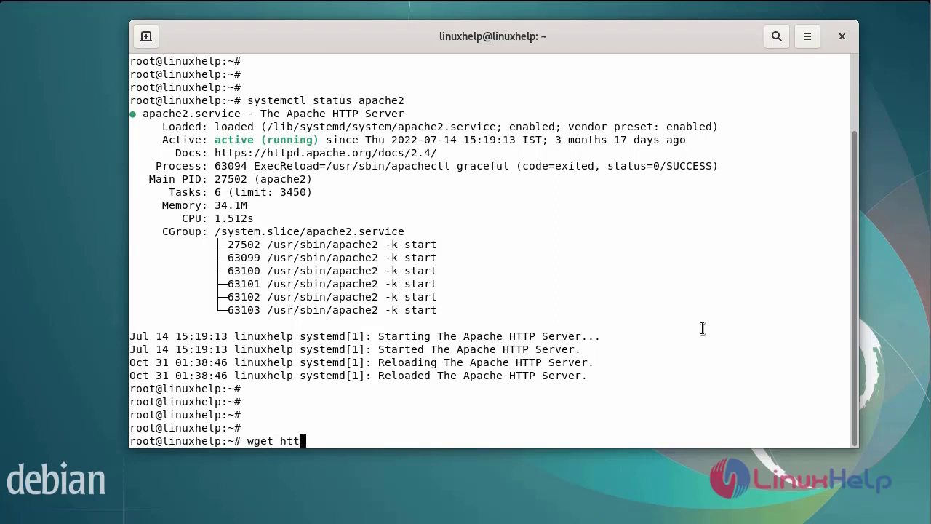
{"action": "type", "text": "ps://"}
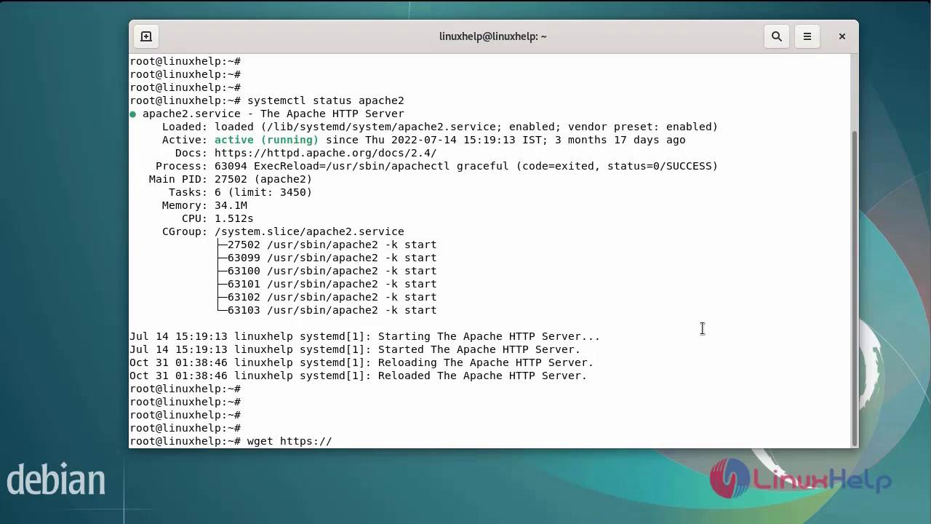
{"action": "type", "text": "code"}
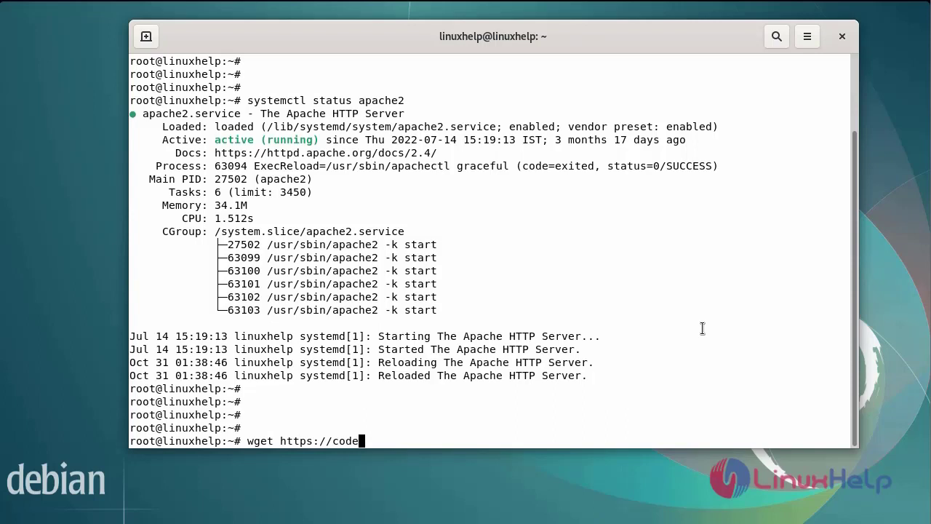
{"action": "type", "text": "load"}
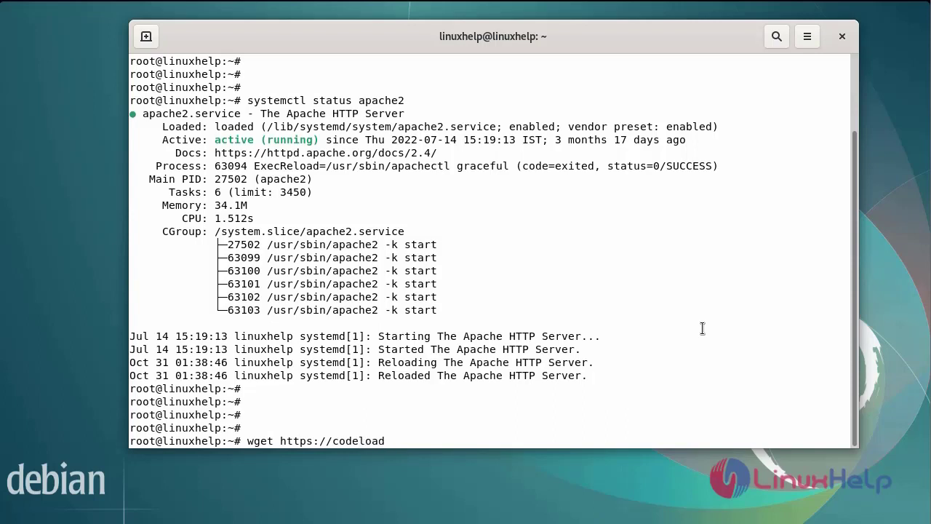
{"action": "type", "text": ".git"}
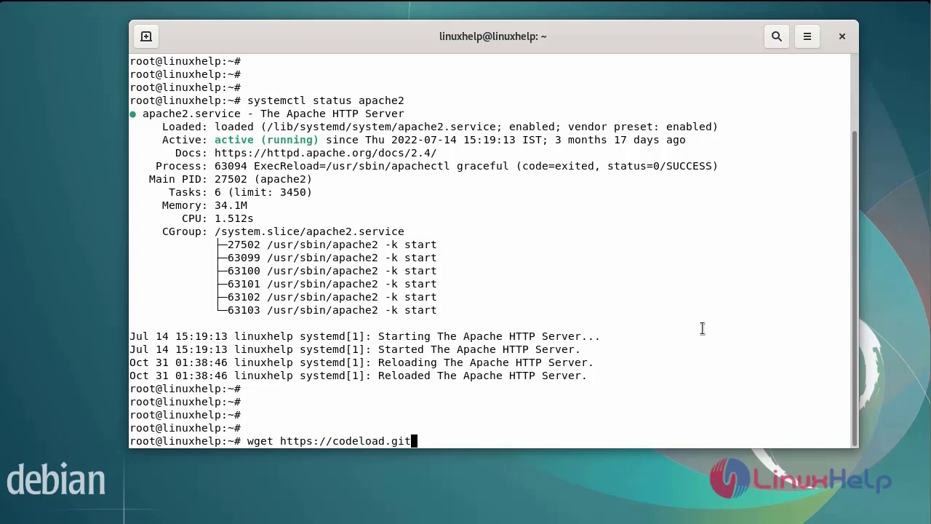
{"action": "type", "text": "hub"}
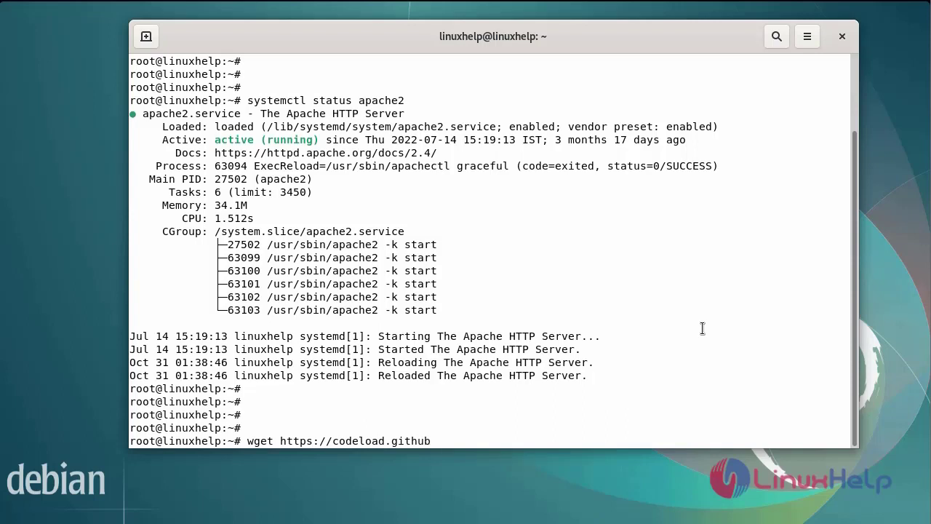
{"action": "type", "text": ".com/"}
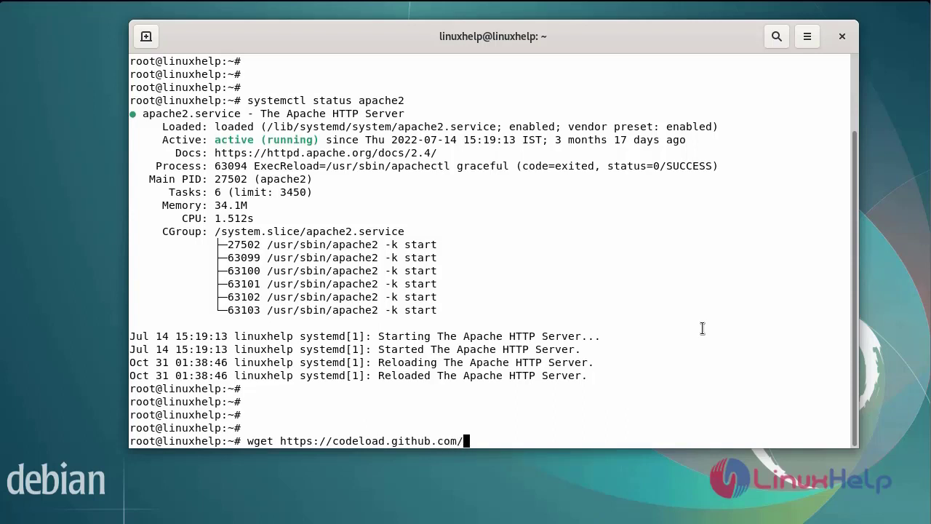
{"action": "key", "text": "Return"}
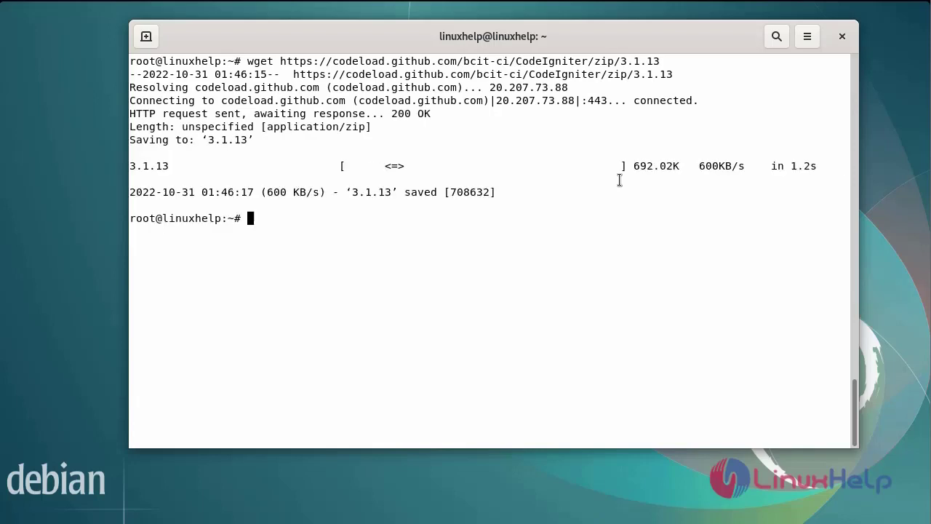
{"action": "mouse_move", "coordinate": [541, 349]}
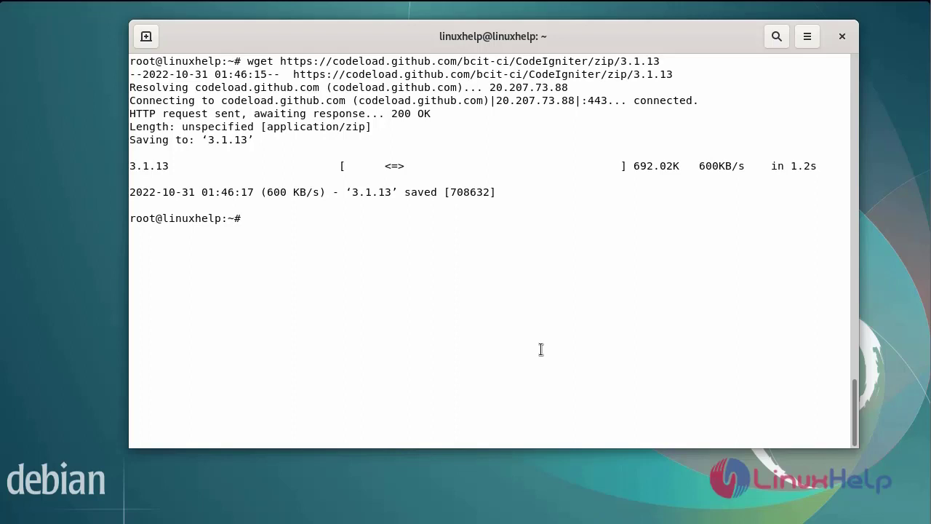
Run ls -la to confirm the downloaded 3.1.13 archive is in the home folder.
{"action": "key", "text": "Return"}
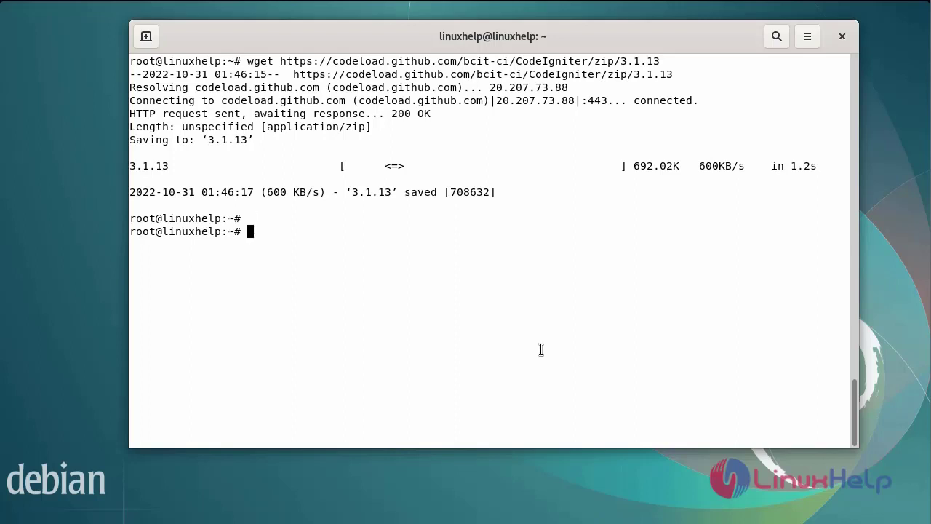
{"action": "type", "text": "l"}
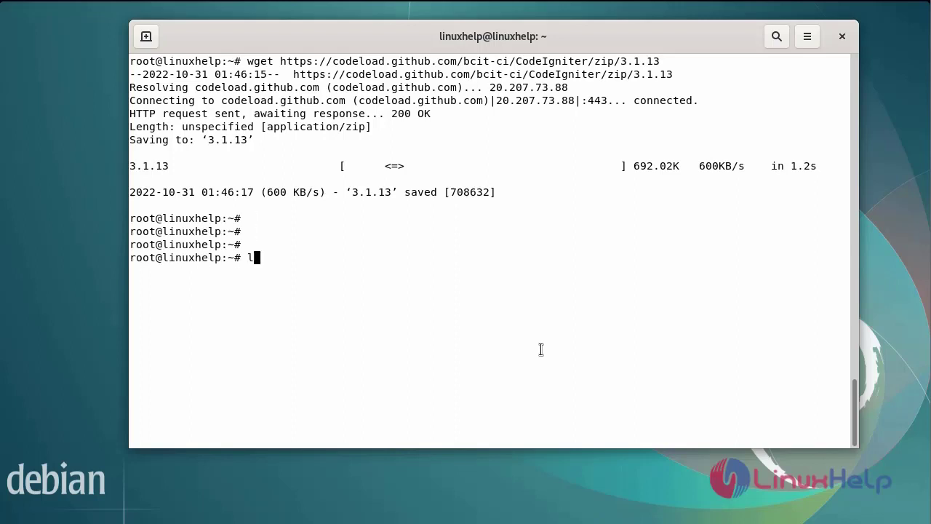
{"action": "key", "text": "Return"}
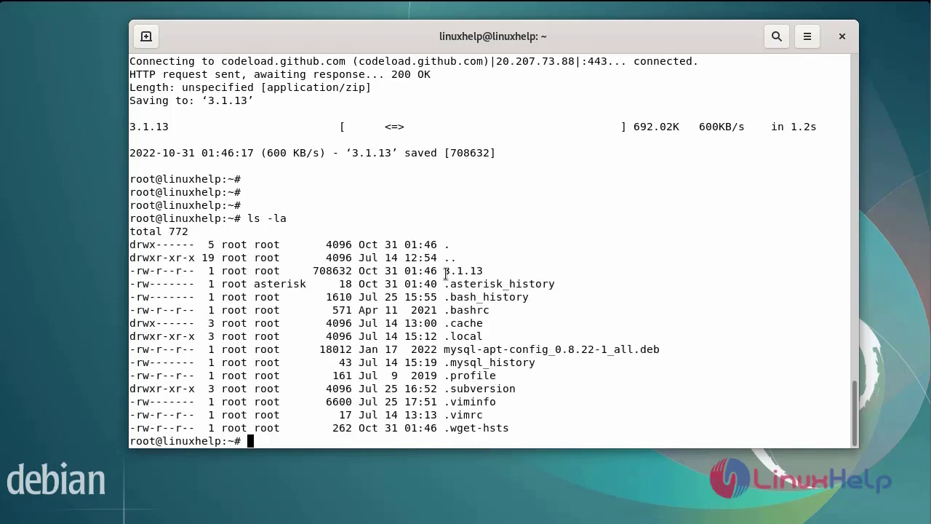
{"action": "mouse_move", "coordinate": [462, 274]}
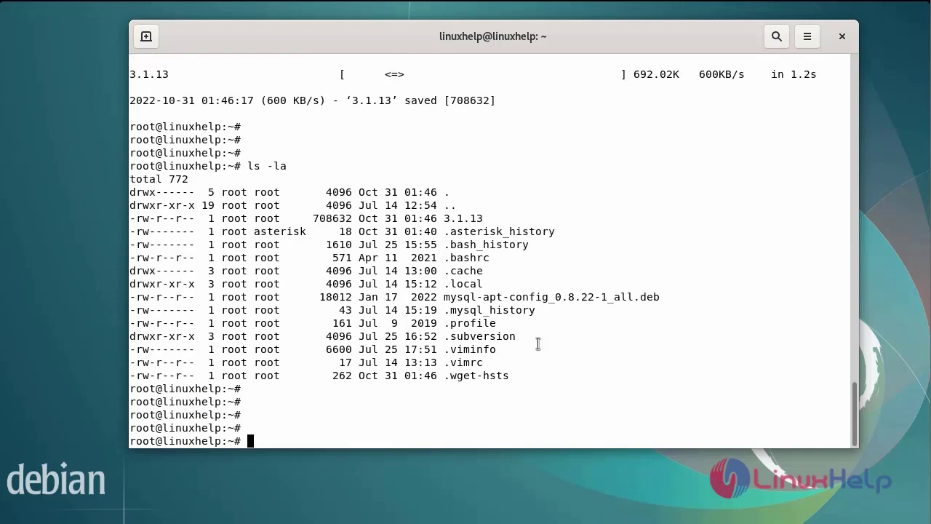
Unzip the 3.1.13 archive and list the home folder showing CodeIgniter-3.1.13.
{"action": "type", "text": "u"}
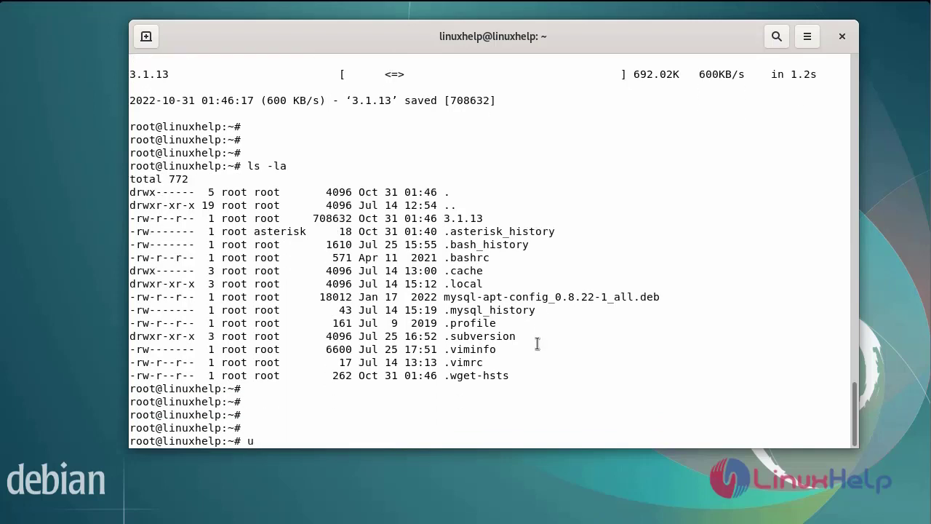
{"action": "type", "text": "nzip"}
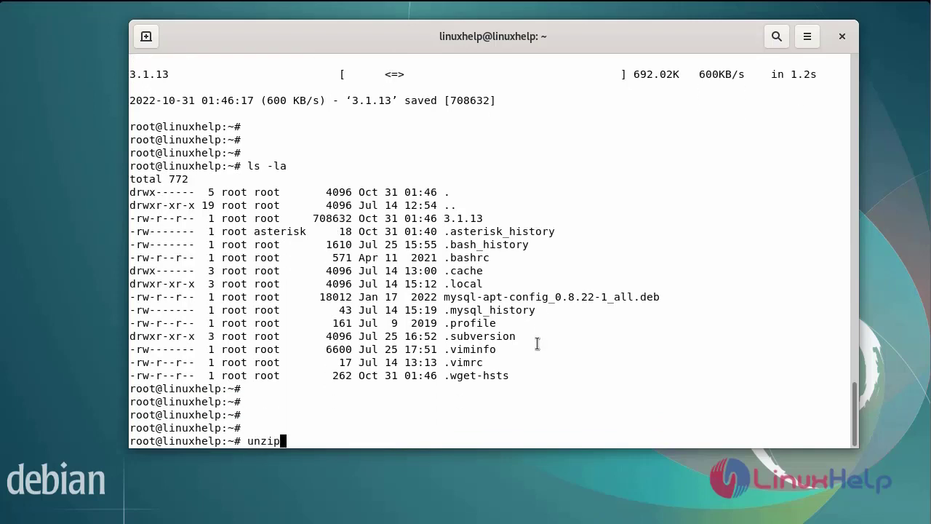
{"action": "type", "text": "3.1."}
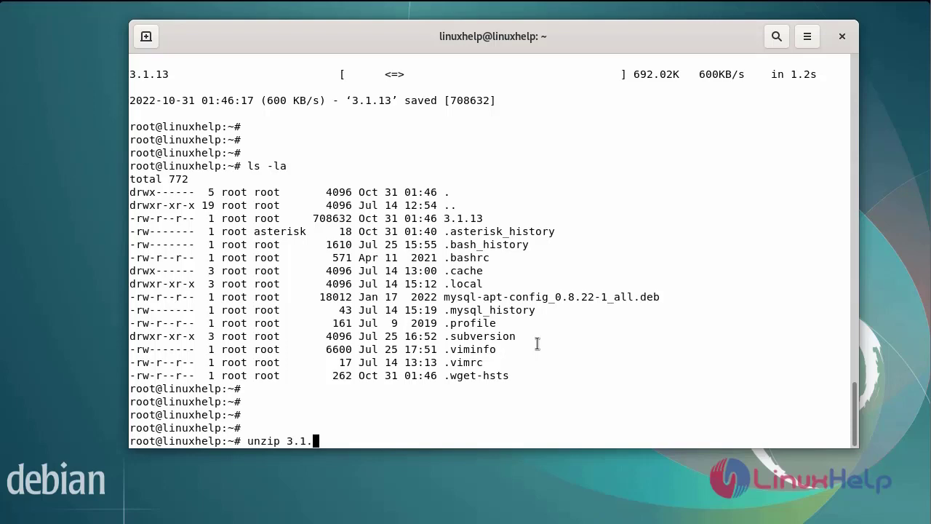
{"action": "key", "text": "Return"}
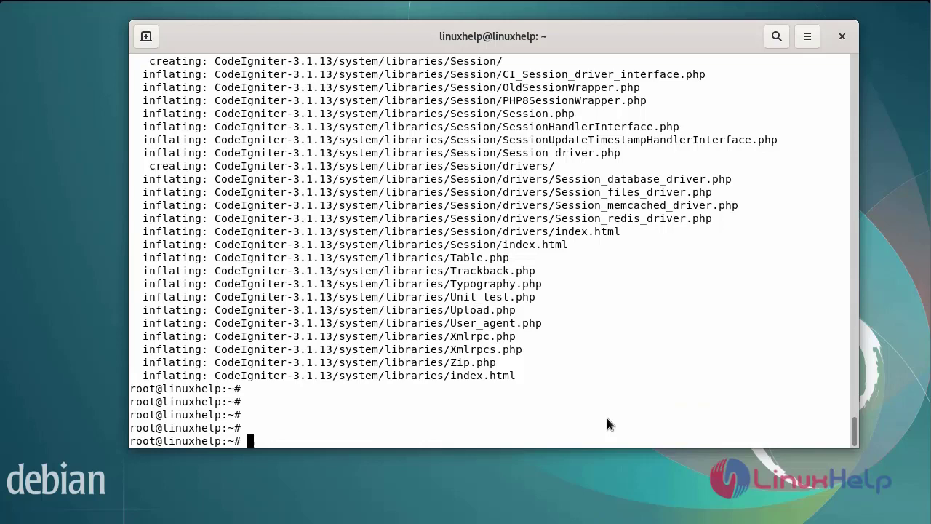
{"action": "type", "text": "ls -la"}
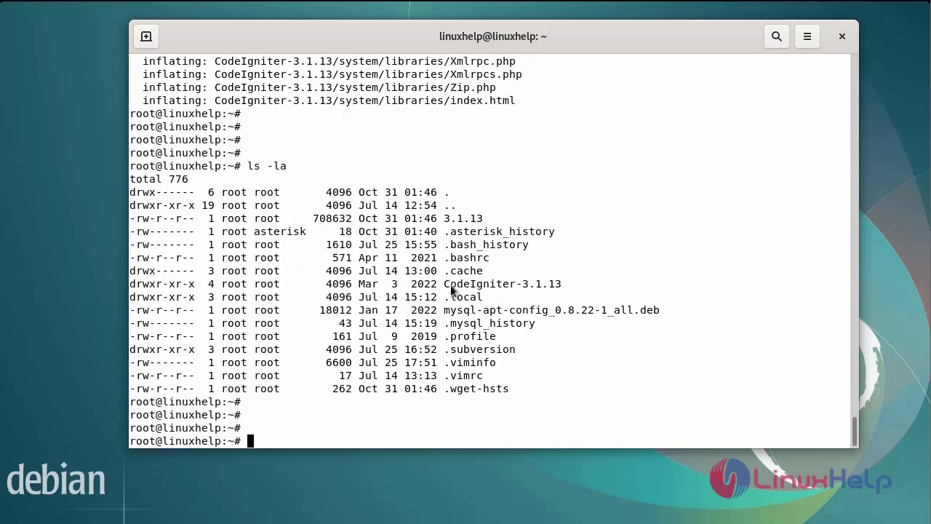
{"action": "mouse_move", "coordinate": [648, 398]}
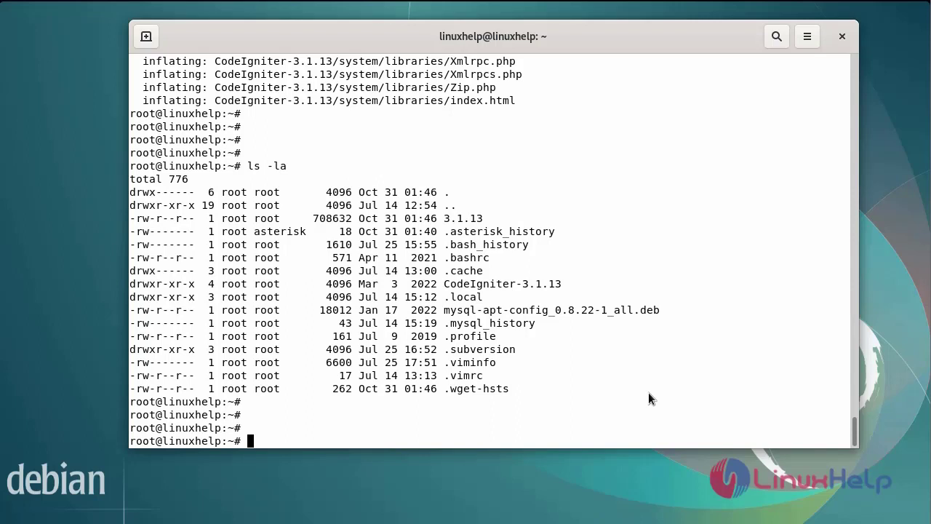
{"action": "type", "text": "mv"}
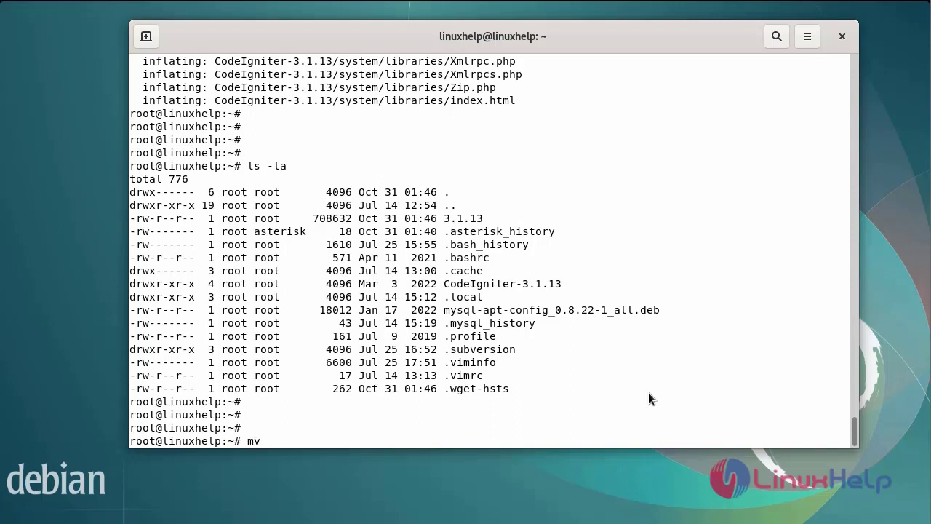
Rename CodeIgniter-3.1.13 to codeigniter with mv and pick up the new folder name.
{"action": "double_click", "coordinate": [502, 284]}
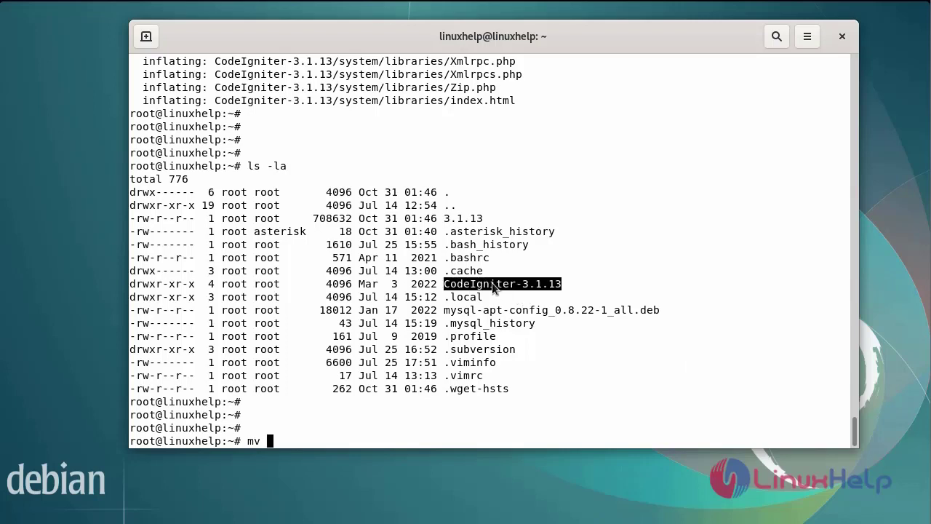
{"action": "type", "text": "CodeIgniter-3.1.13"}
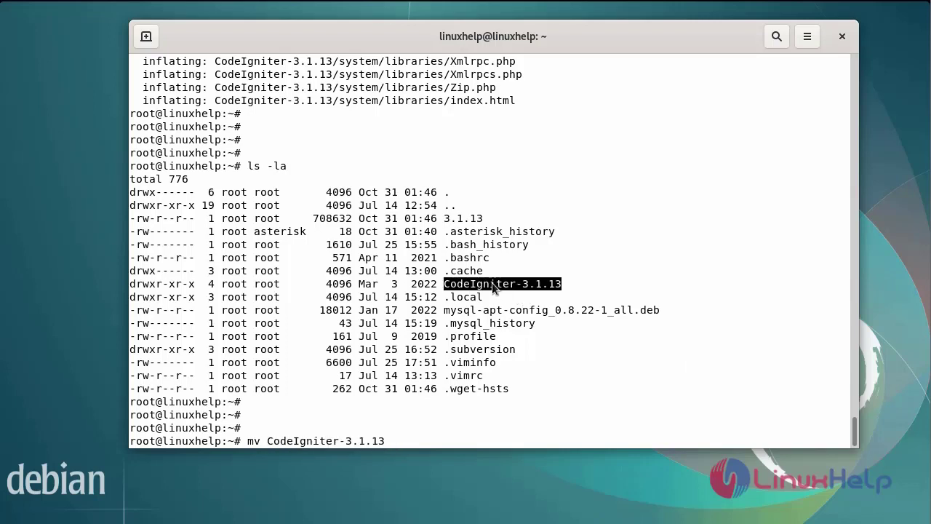
{"action": "type", "text": "code"}
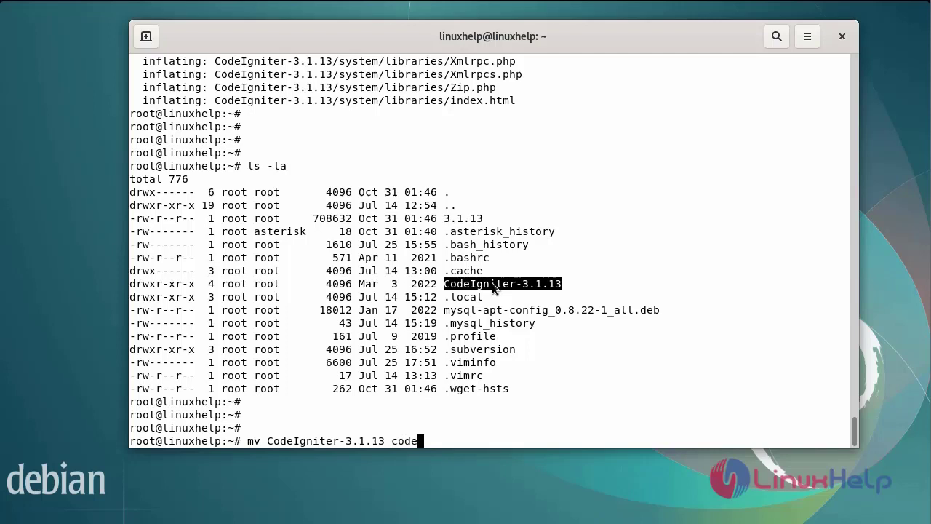
{"action": "type", "text": "ig"}
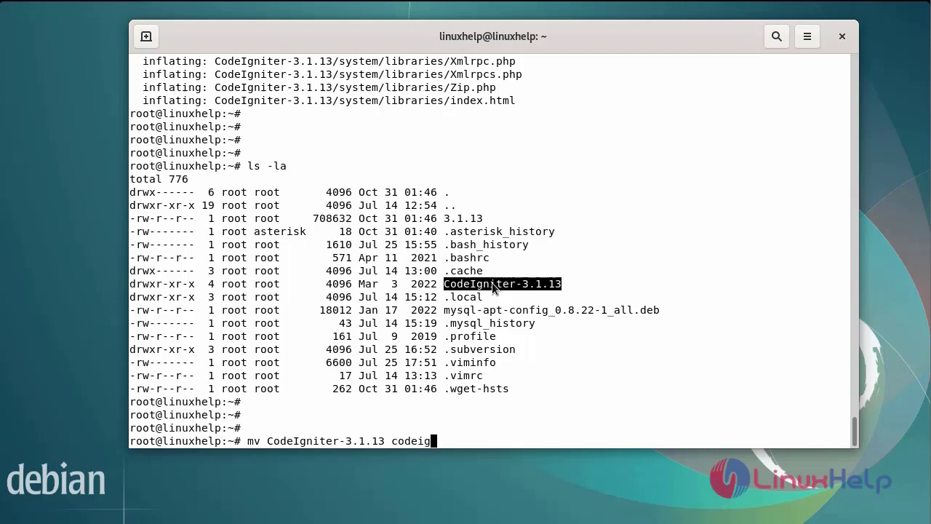
{"action": "type", "text": "niter"}
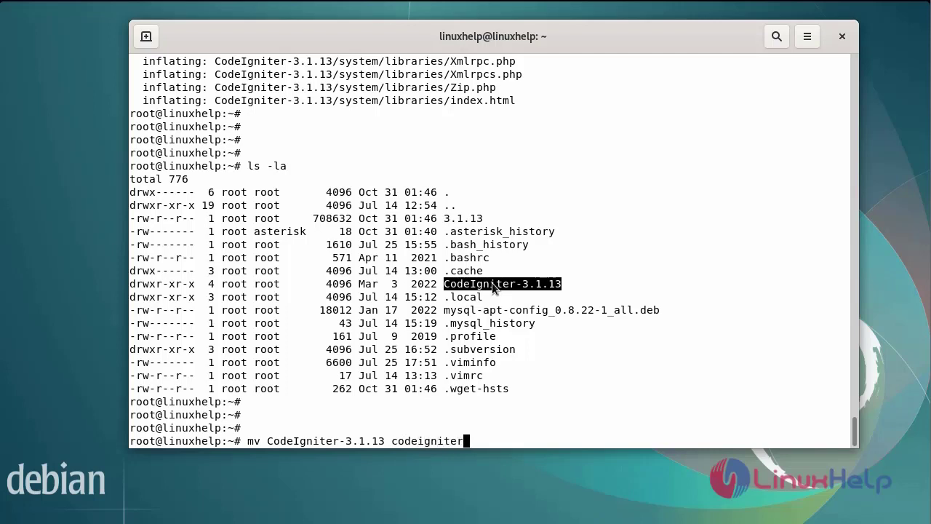
{"action": "key", "text": "Return"}
{"action": "type", "text": "ls -la"}
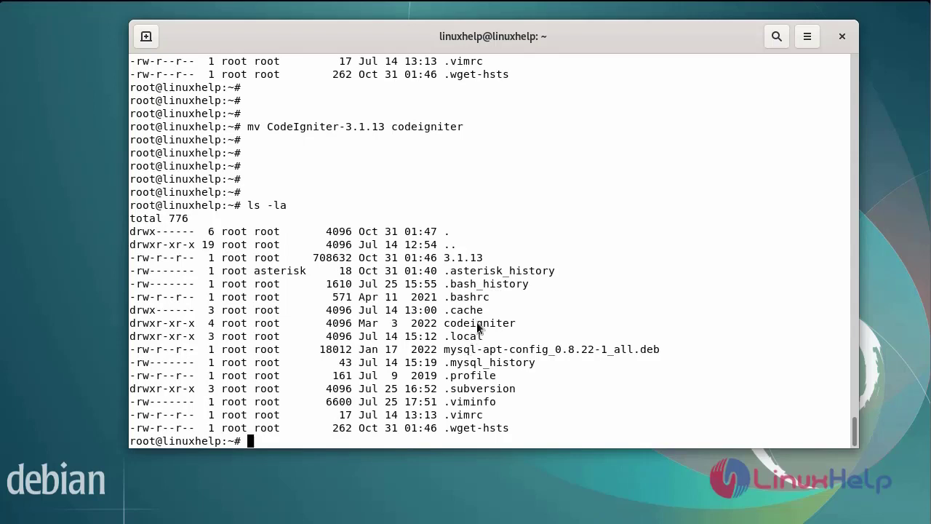
{"action": "double_click", "coordinate": [478, 323]}
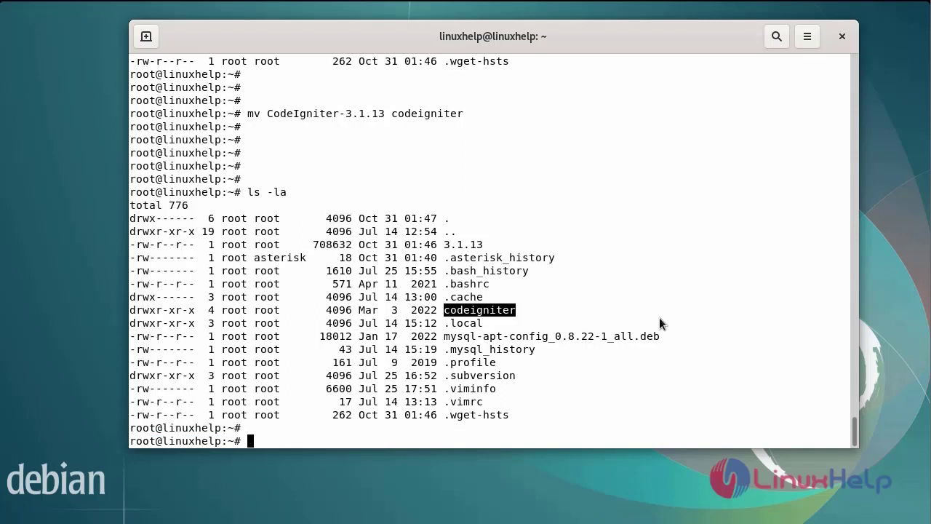
Run cp -R codeigniter /var/www/html/codeigniter to copy the site into the web root.
{"action": "type", "text": "c"}
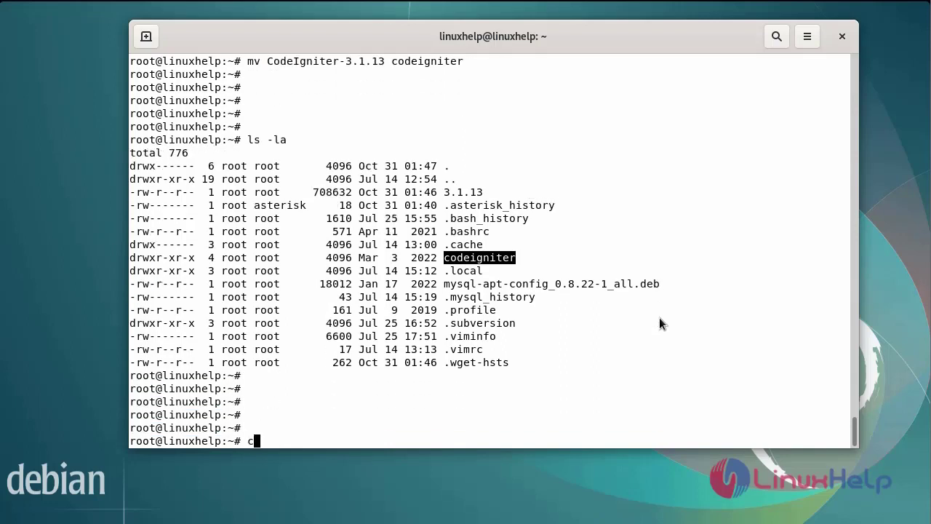
{"action": "type", "text": "p -R"}
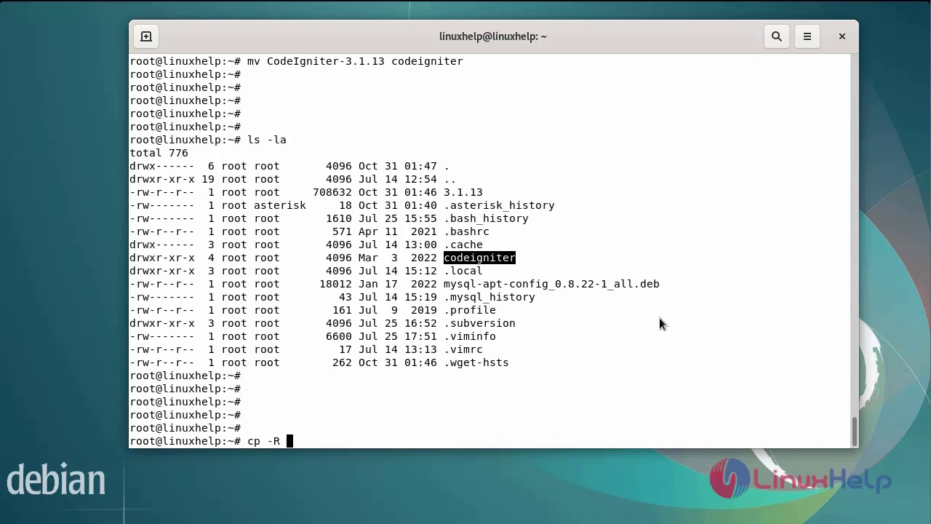
{"action": "type", "text": "codeigniter/"}
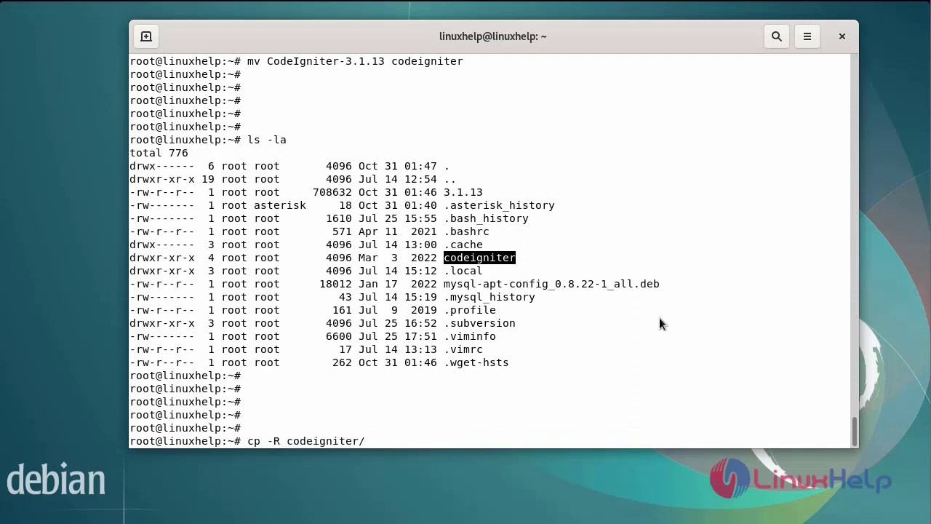
{"action": "key", "text": "BackSpace"}
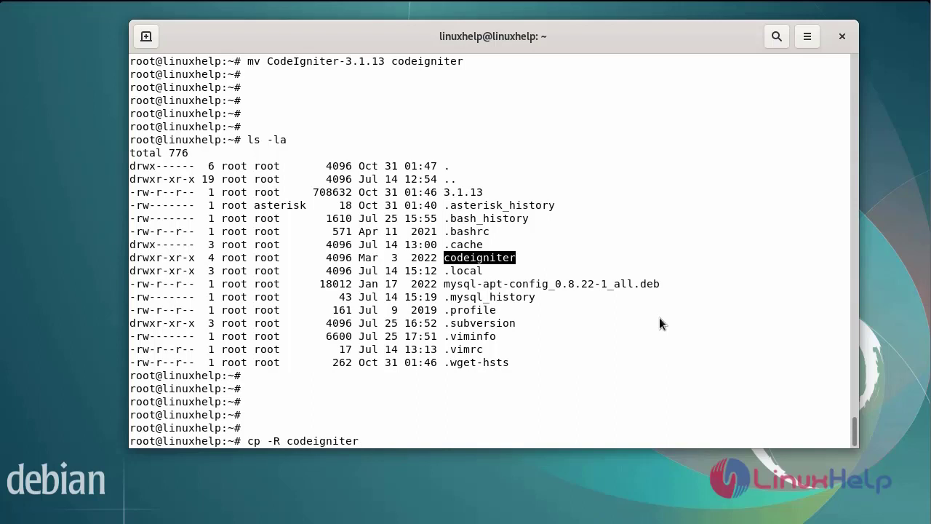
{"action": "type", "text": "/var/q"}
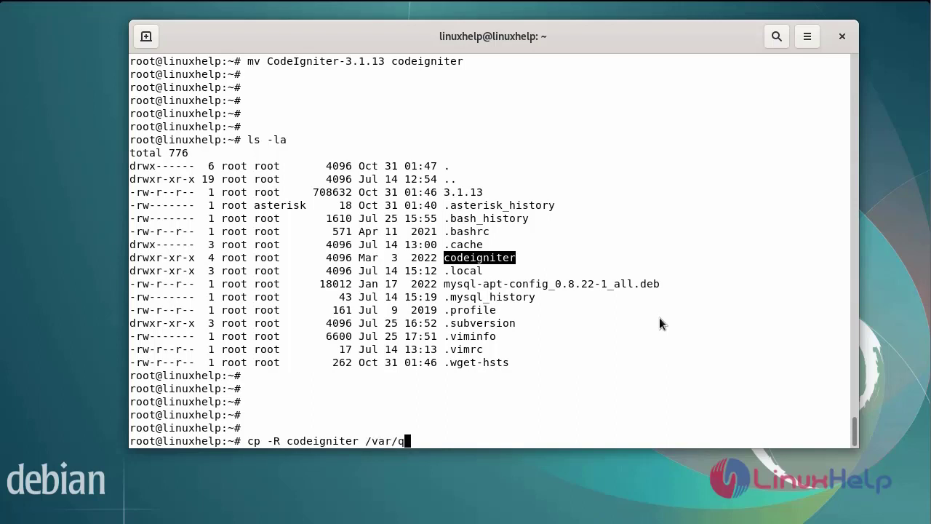
{"action": "type", "text": "ww/h"}
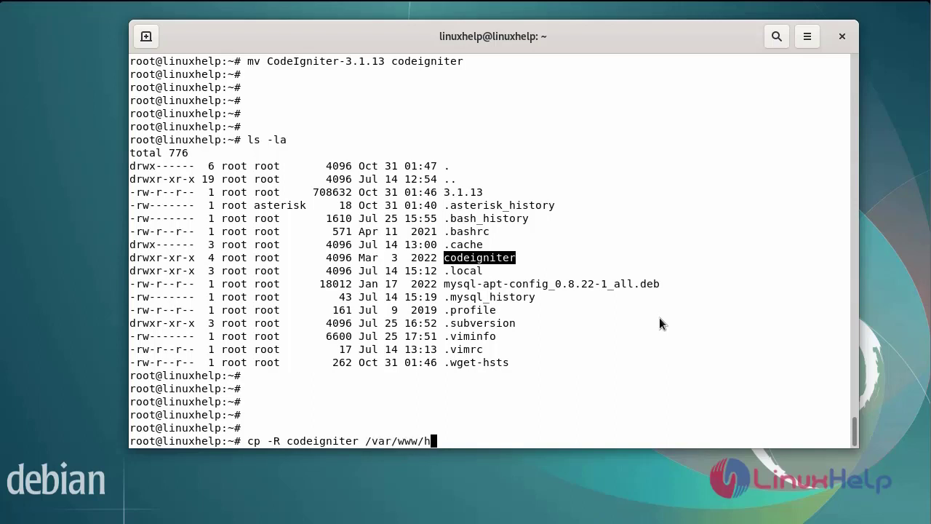
{"action": "type", "text": "tml/c"}
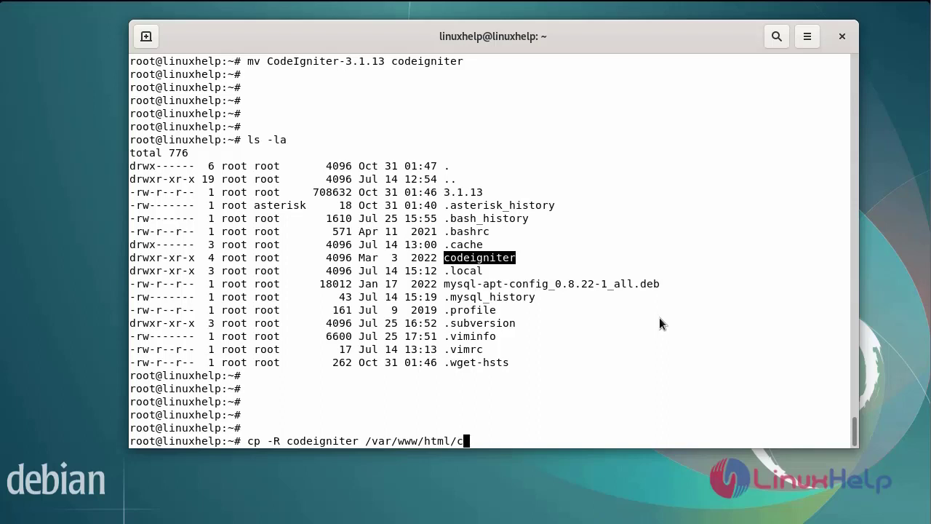
{"action": "type", "text": "ode"}
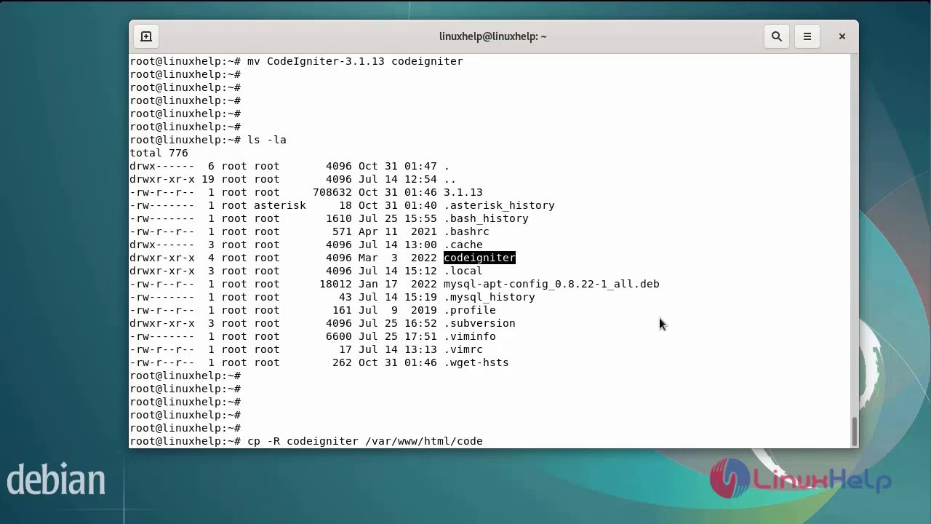
{"action": "type", "text": "igniter"}
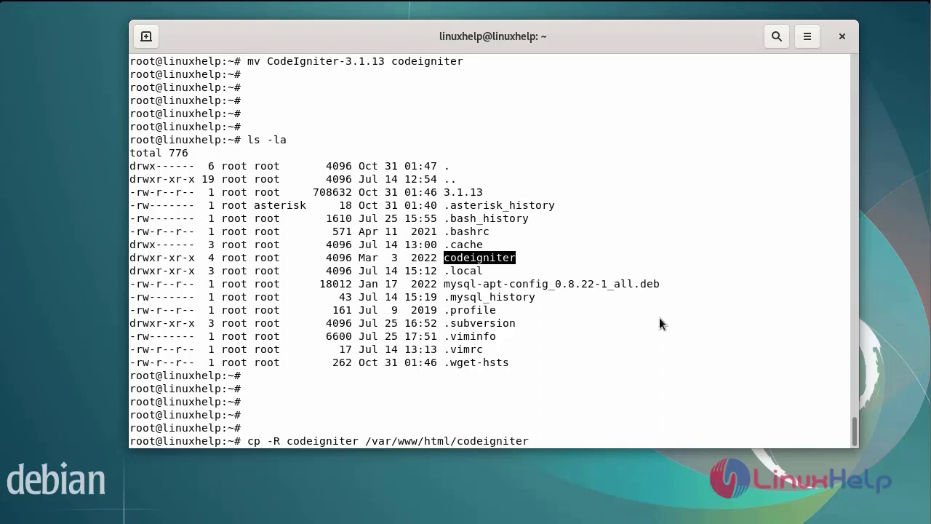
{"action": "key", "text": "Return"}
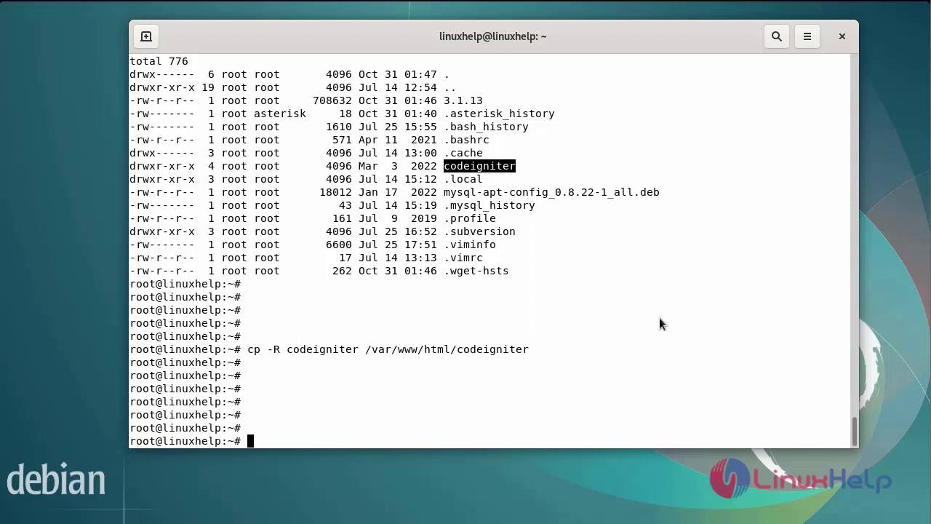
Run systemctl restart apache2 to restart the web server.
{"action": "type", "text": "systemc"}
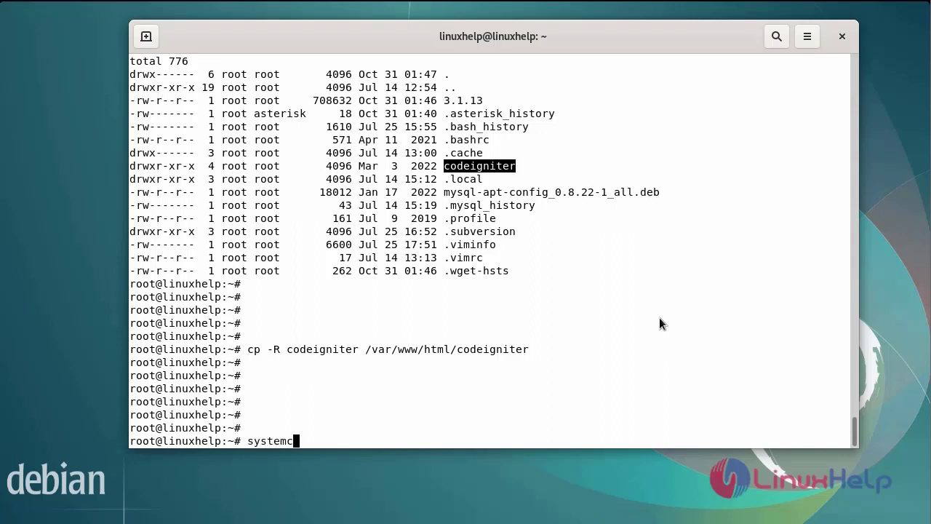
{"action": "type", "text": "tl res"}
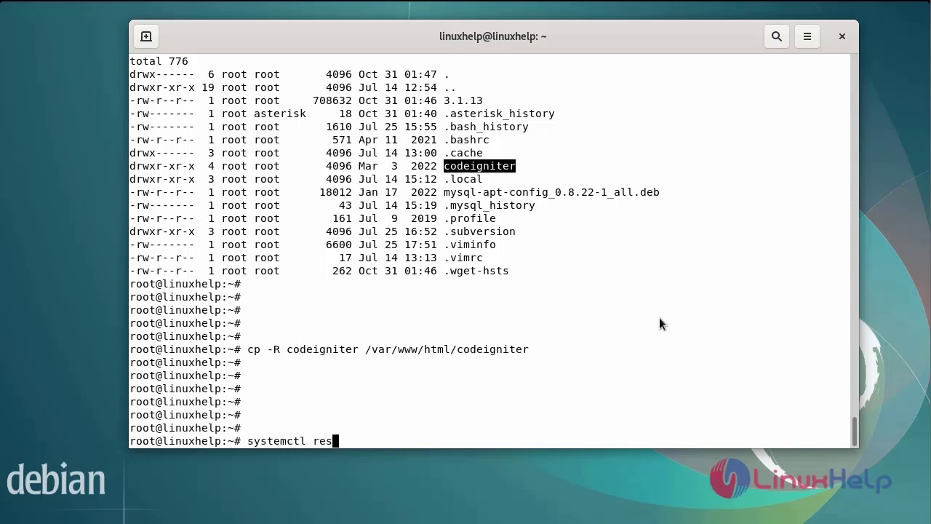
{"action": "type", "text": "tart apa"}
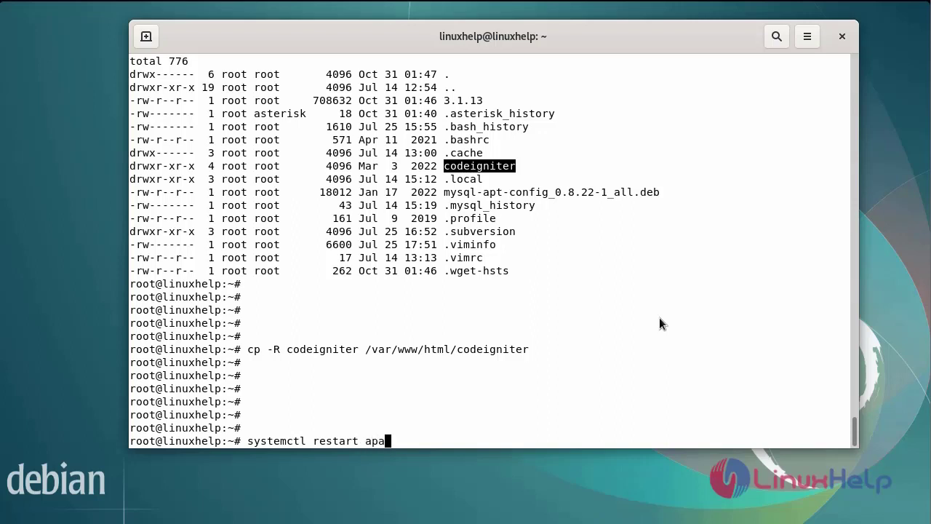
{"action": "key", "text": "Return"}
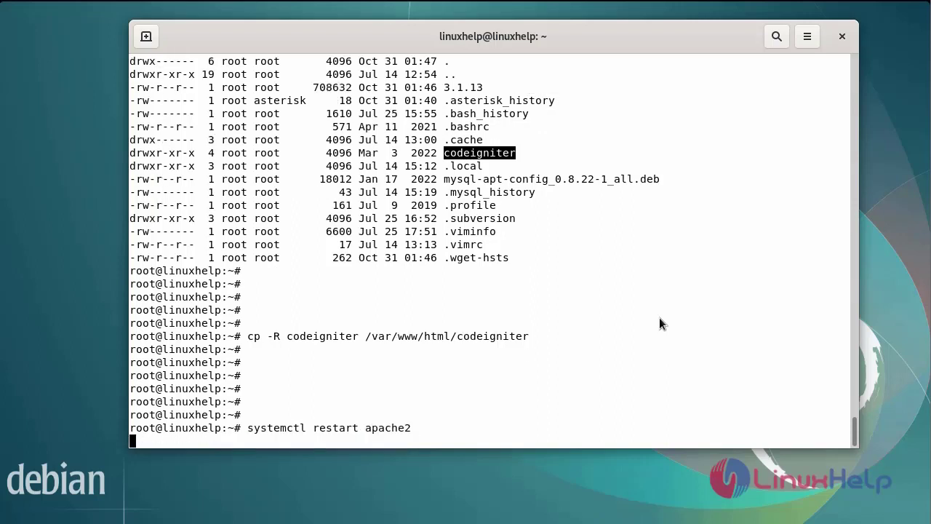
{"action": "key", "text": "Return"}
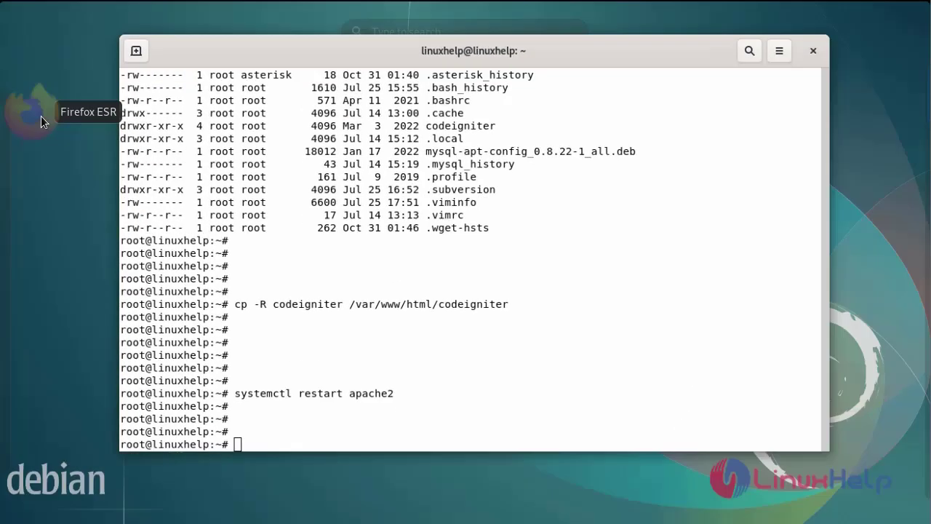
Launch Firefox ESR and load 192.168.6.137/codeigniter to show the CodeIgniter welcome page.
{"action": "left_click", "coordinate": [32, 113]}
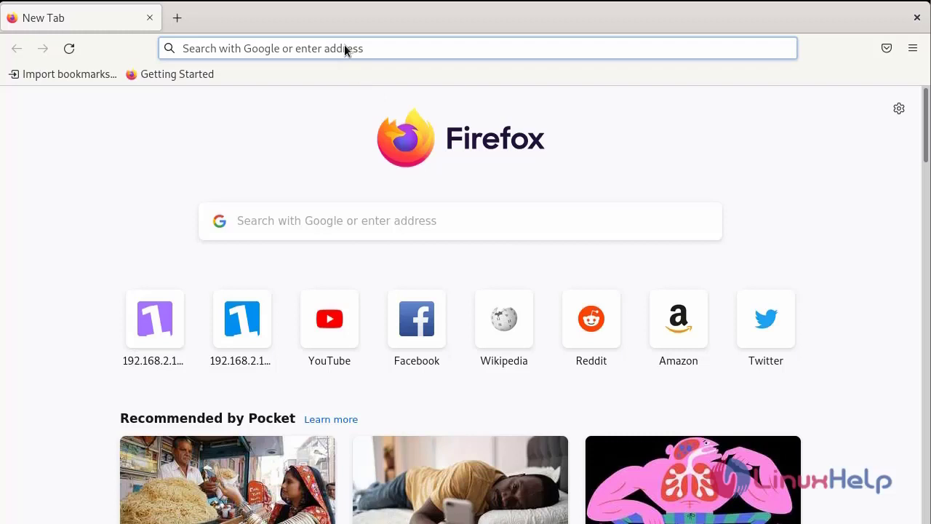
{"action": "type", "text": "192.168.2.125"}
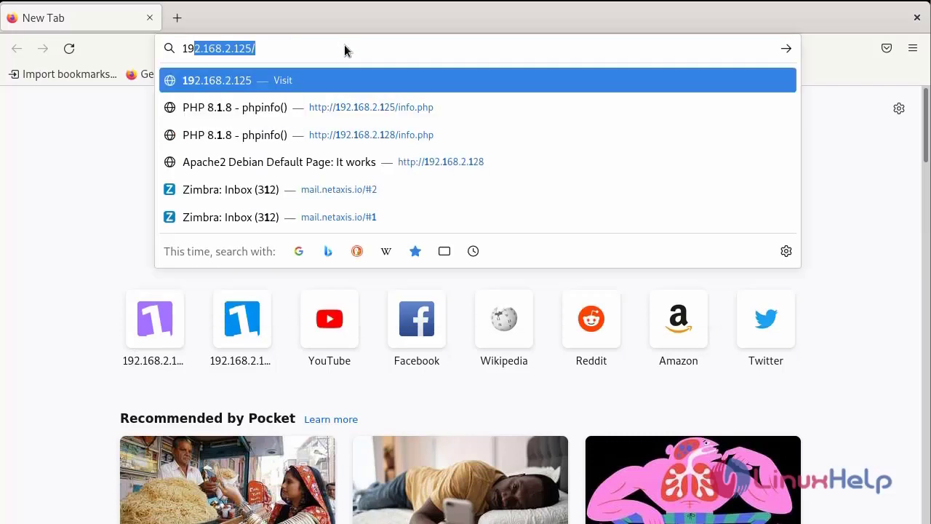
{"action": "type", "text": "192.168.6.1"}
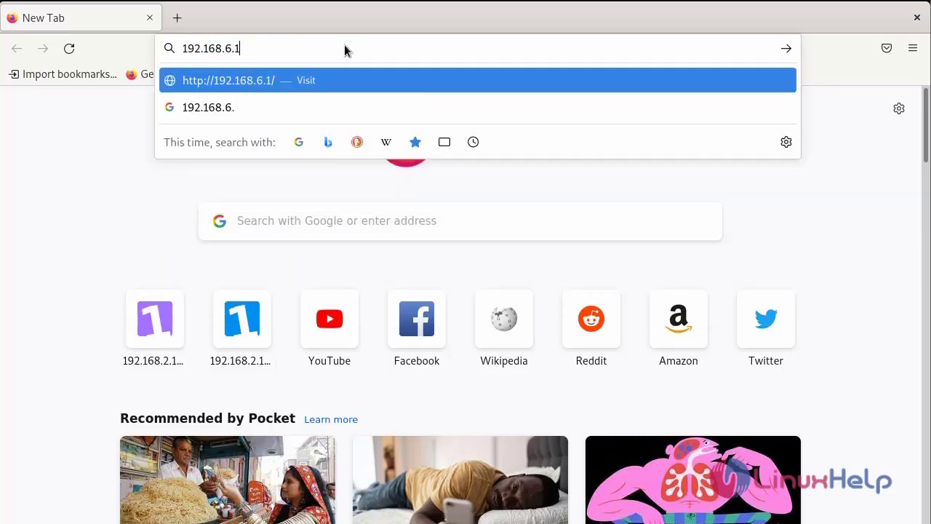
{"action": "type", "text": "37"}
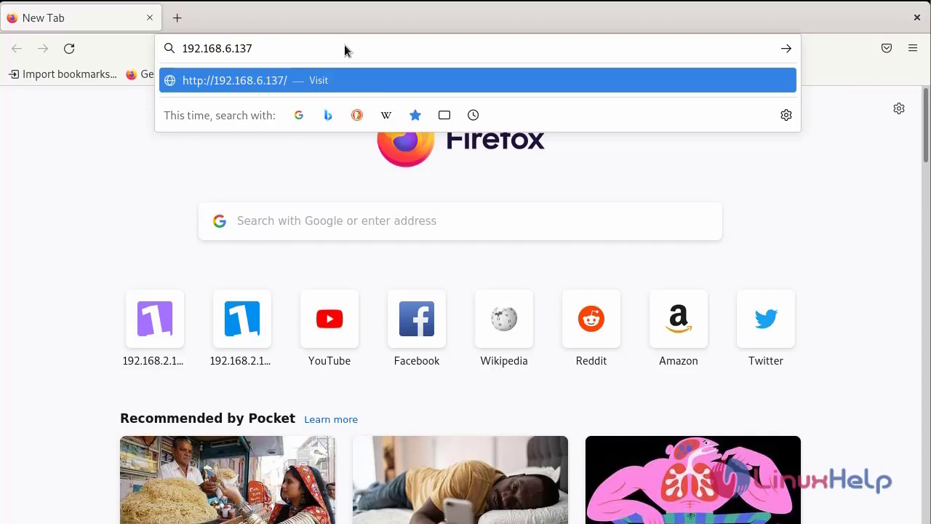
{"action": "type", "text": "/"}
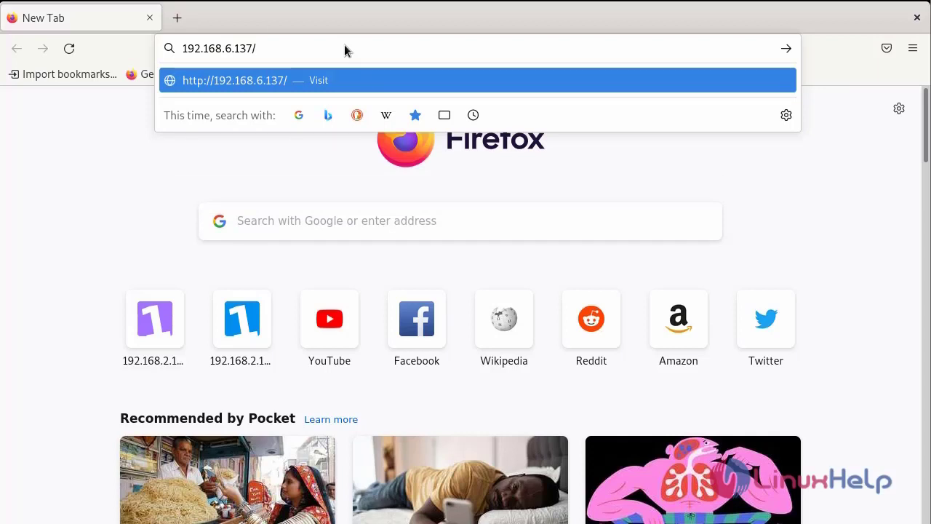
{"action": "type", "text": "code"}
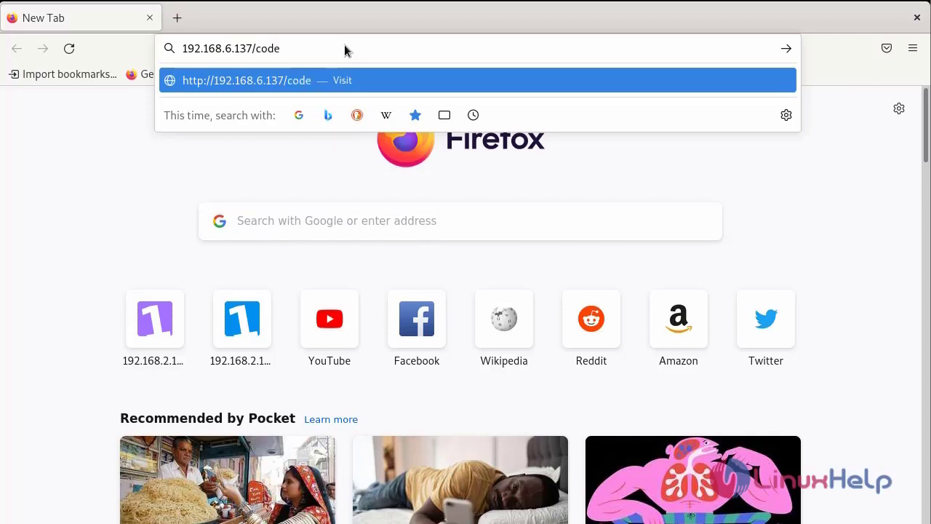
{"action": "type", "text": "ig"}
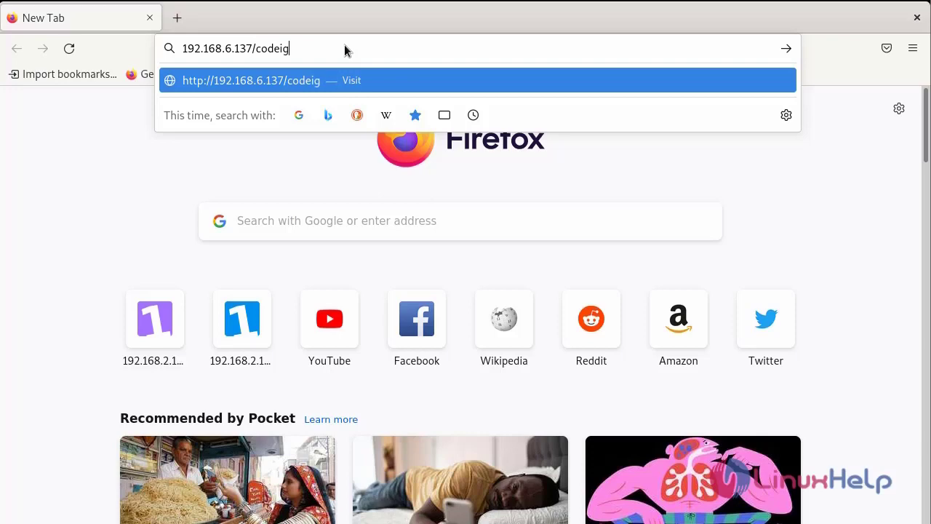
{"action": "type", "text": "niter"}
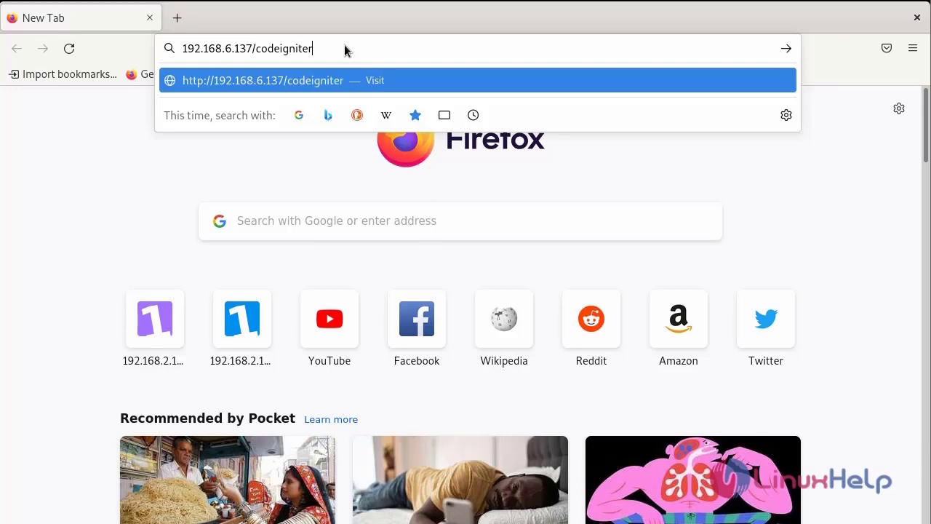
{"action": "key", "text": "Return"}
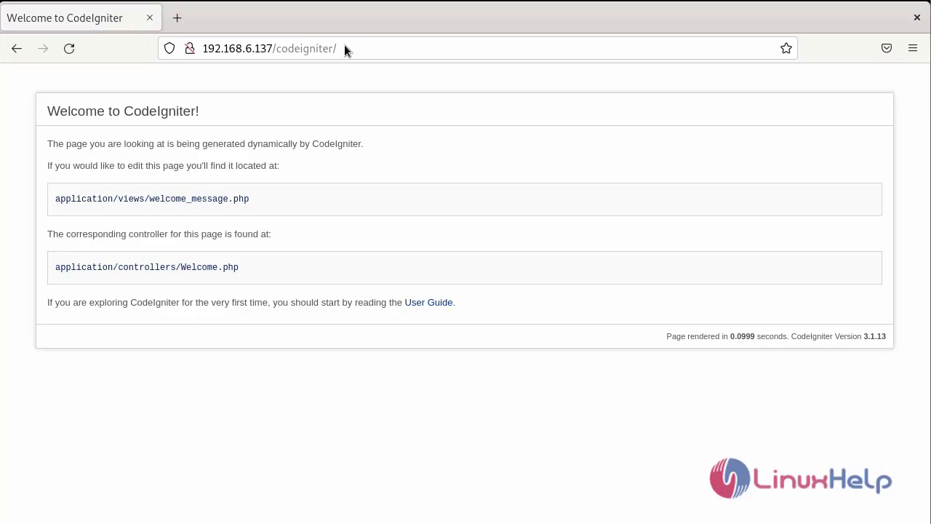